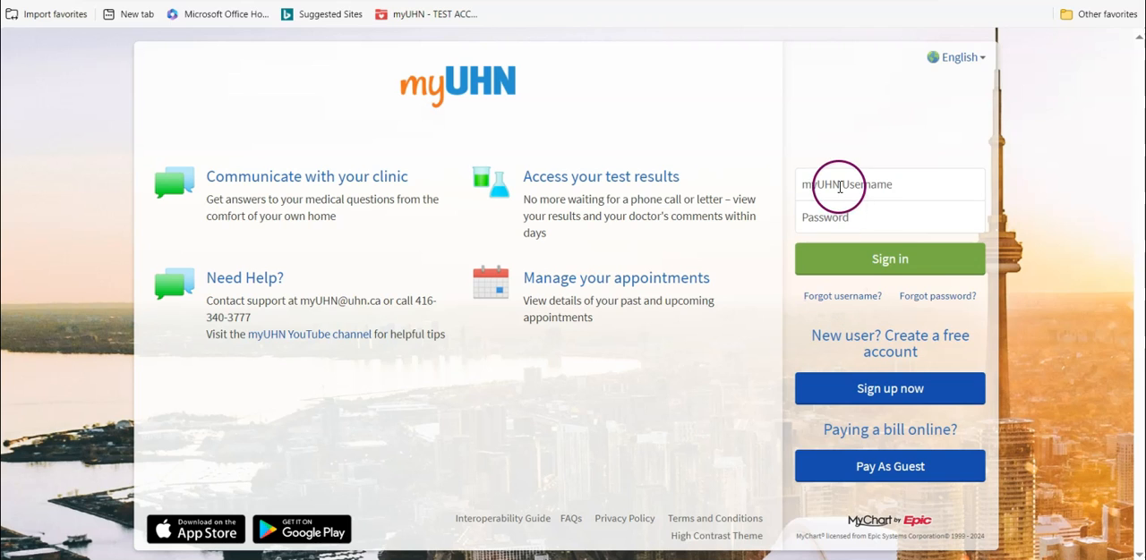
# Sign in with the patient's username and password to reach the Welcome home page.
pyautogui.write('barrylyndon')
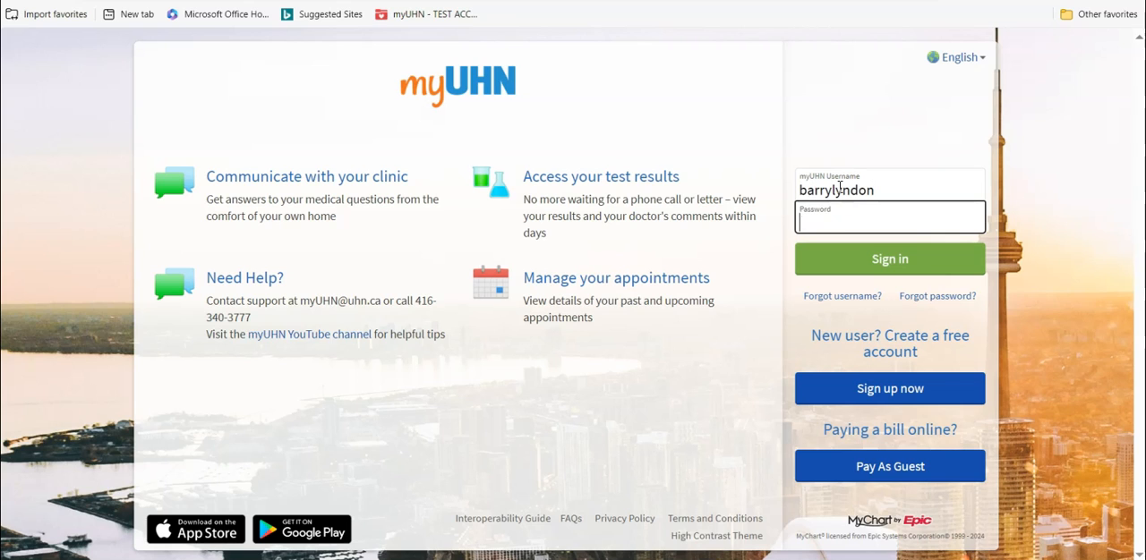
pyautogui.write('••••')
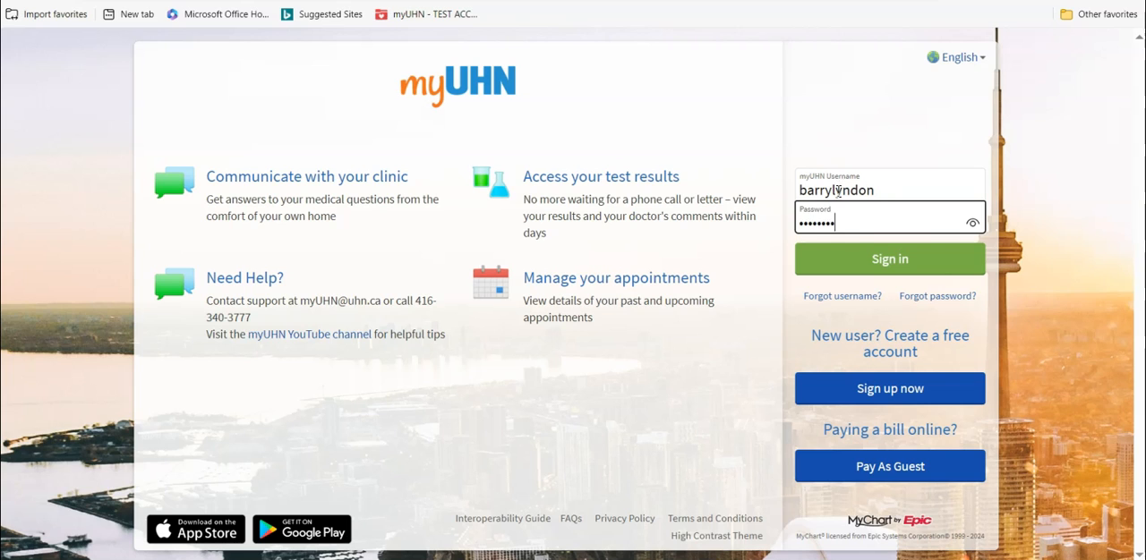
pyautogui.click(888, 258)
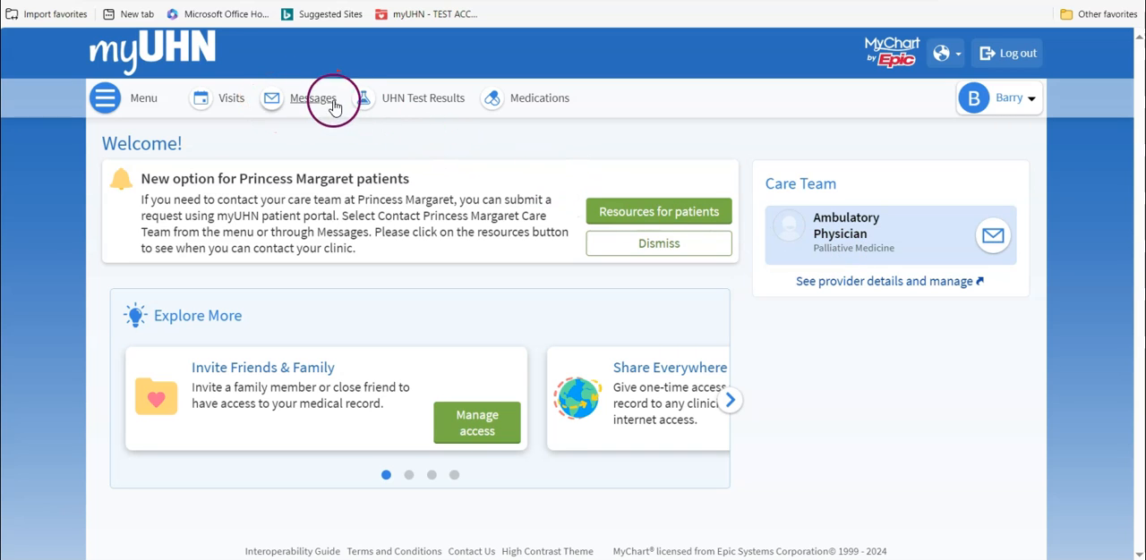
# Go to Messages to reach the Message Centre's empty Conversations folder.
pyautogui.click(311, 99)
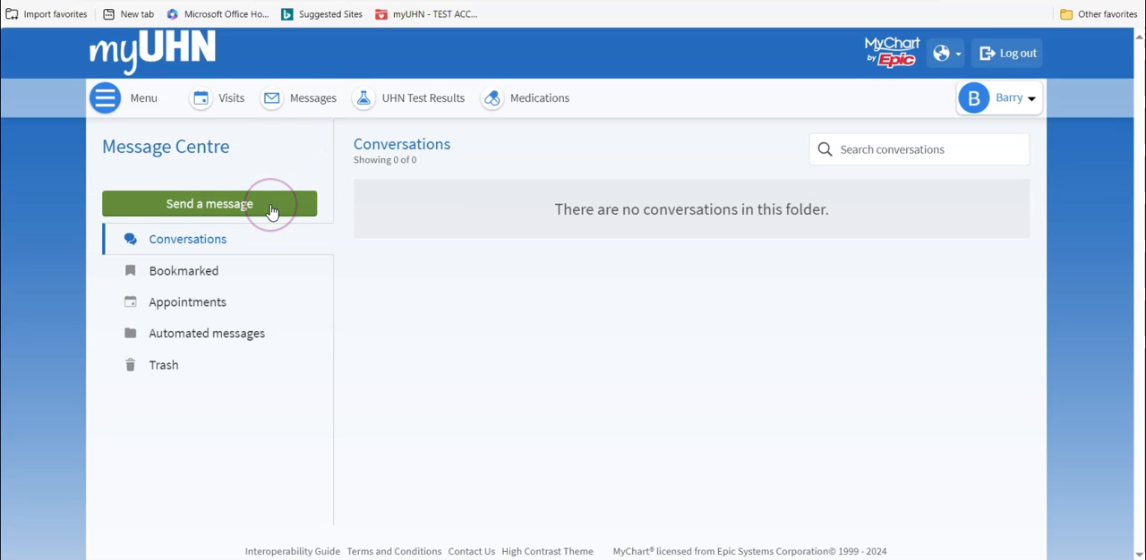
# Start a new message and browse the question types toward Appointments.
pyautogui.click(209, 204)
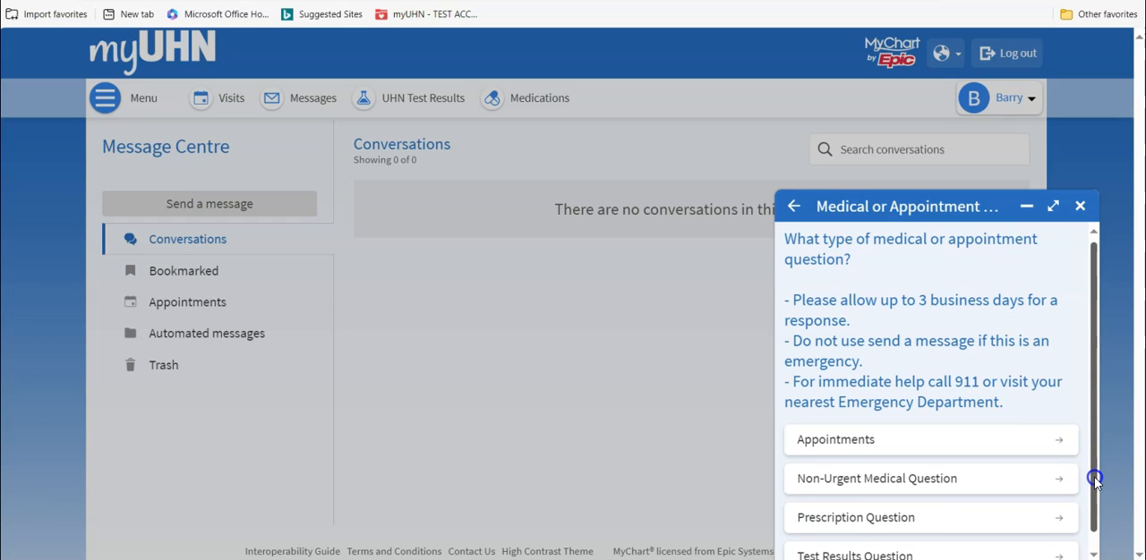
pyautogui.scroll(-3)
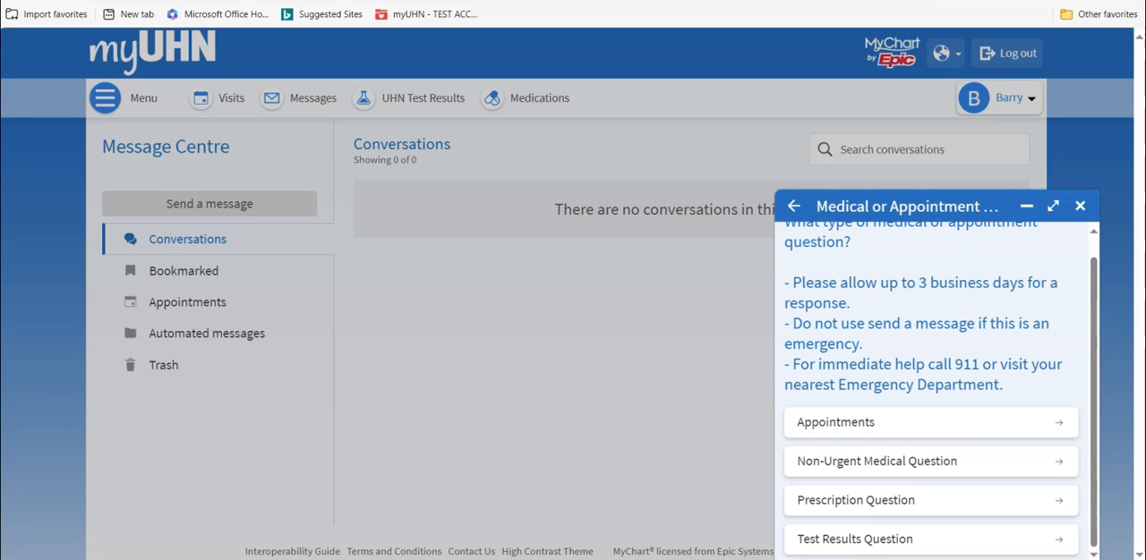
pyautogui.moveTo(999, 430)
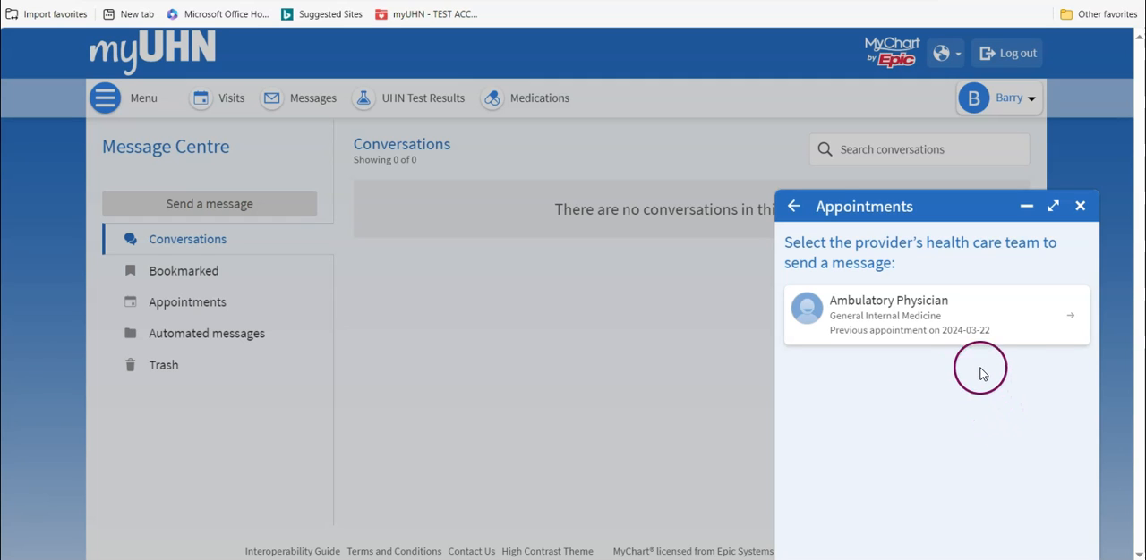
# Address the message to Ambulatory Physician with the subject 'my next appointment'.
pyautogui.click(937, 315)
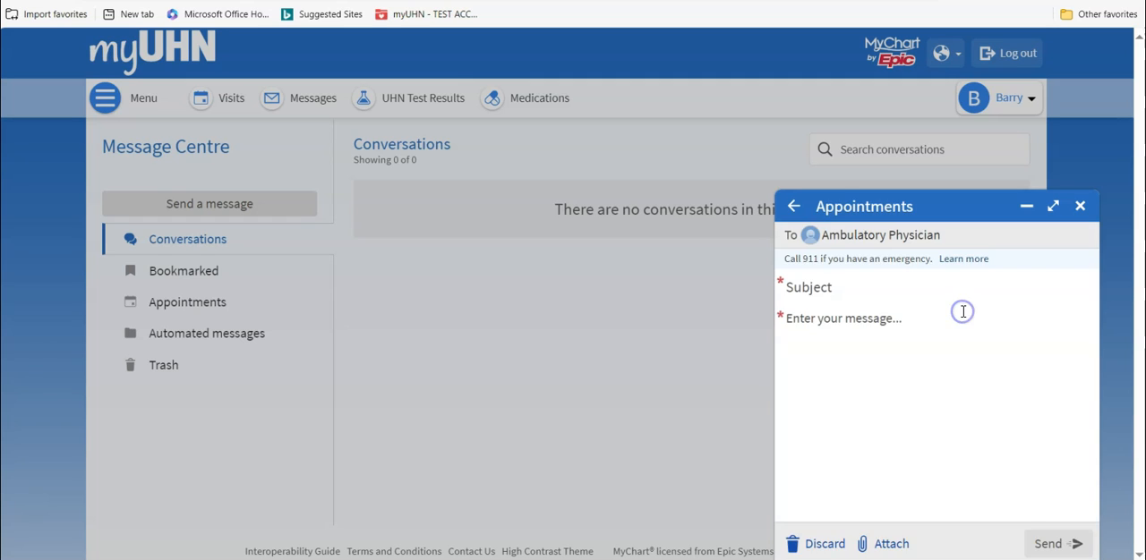
pyautogui.click(1056, 544)
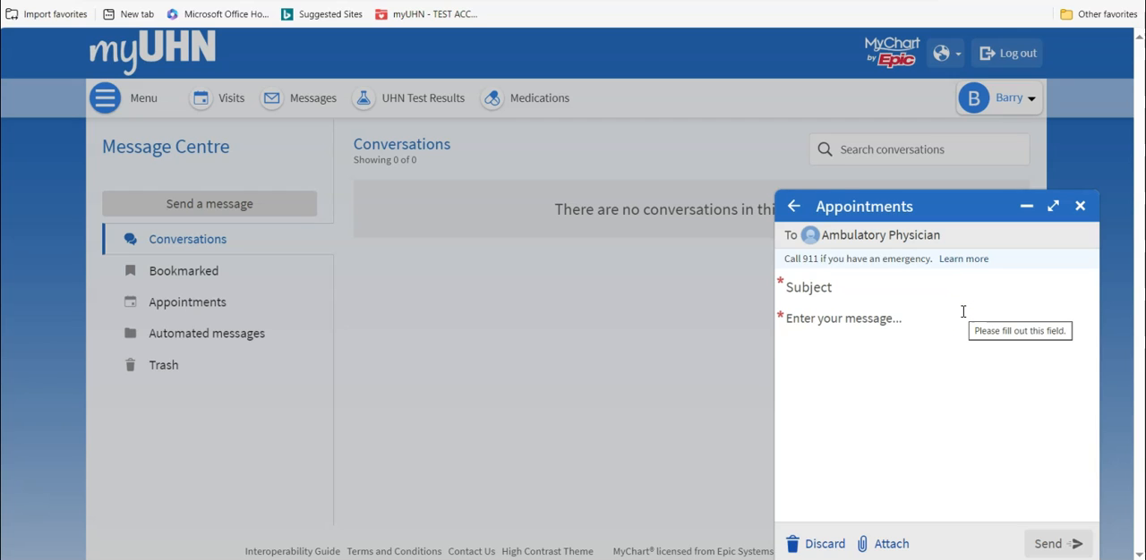
pyautogui.click(810, 288)
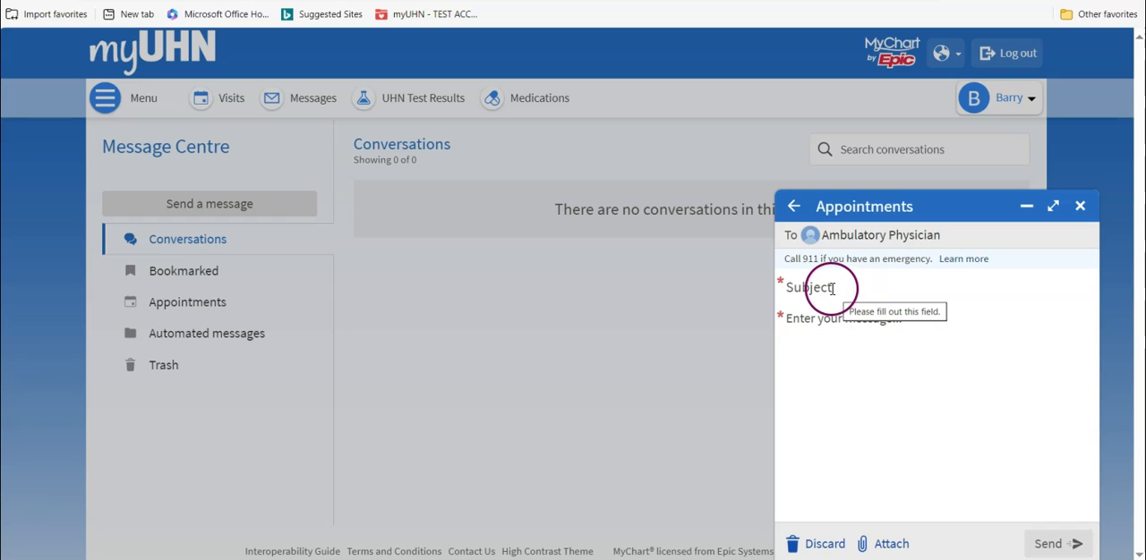
pyautogui.write('my next appointment')
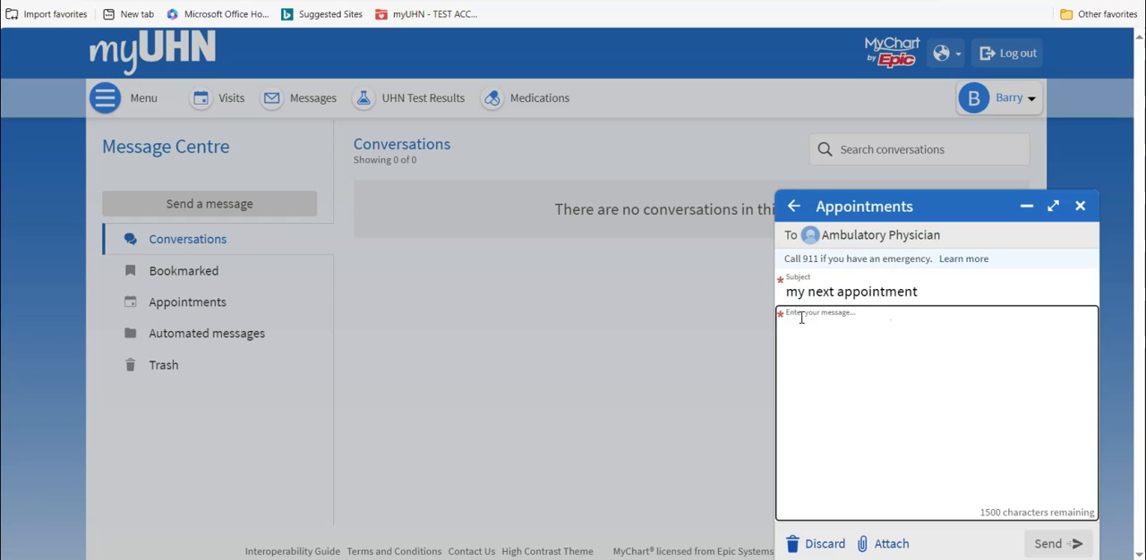
# Write the body asking about arrival time, wheelchairs at the hospital and bringing someone along.
pyautogui.write('How early do I')
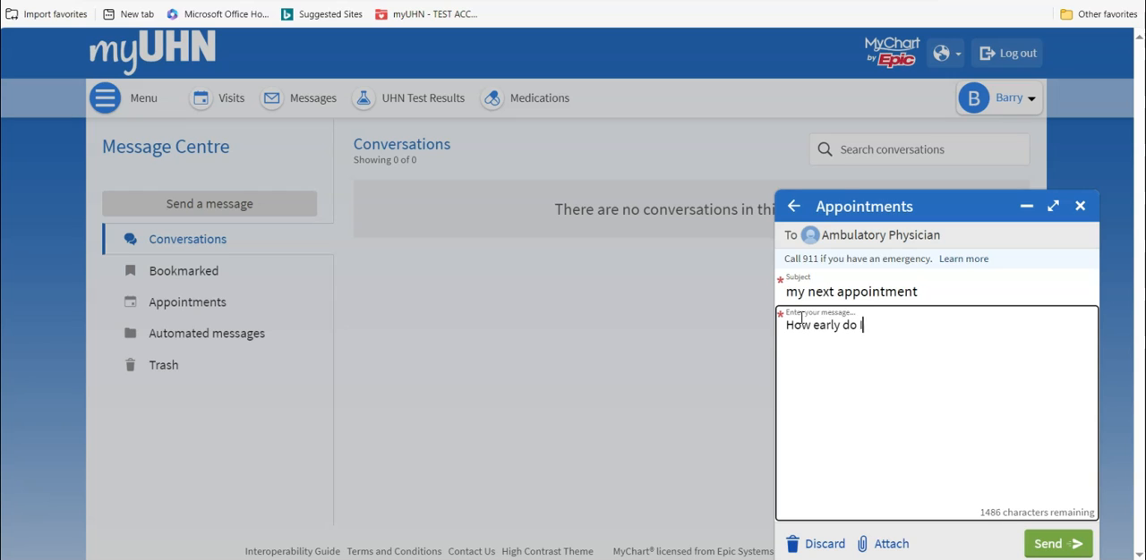
pyautogui.write('need to arrive for my')
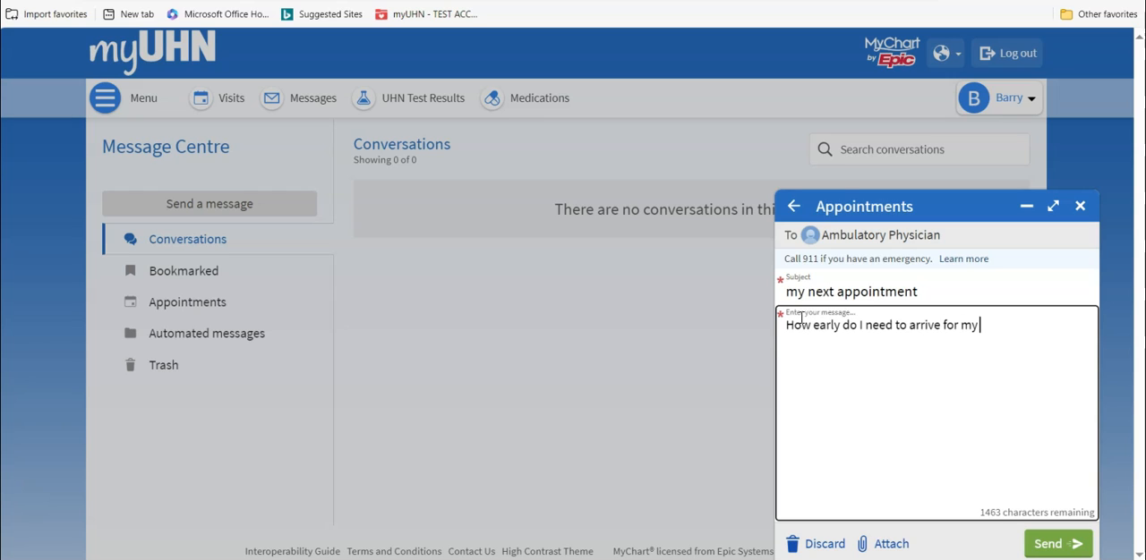
pyautogui.write('appointment. Will there be wheelchairs at the hospital entrance?')
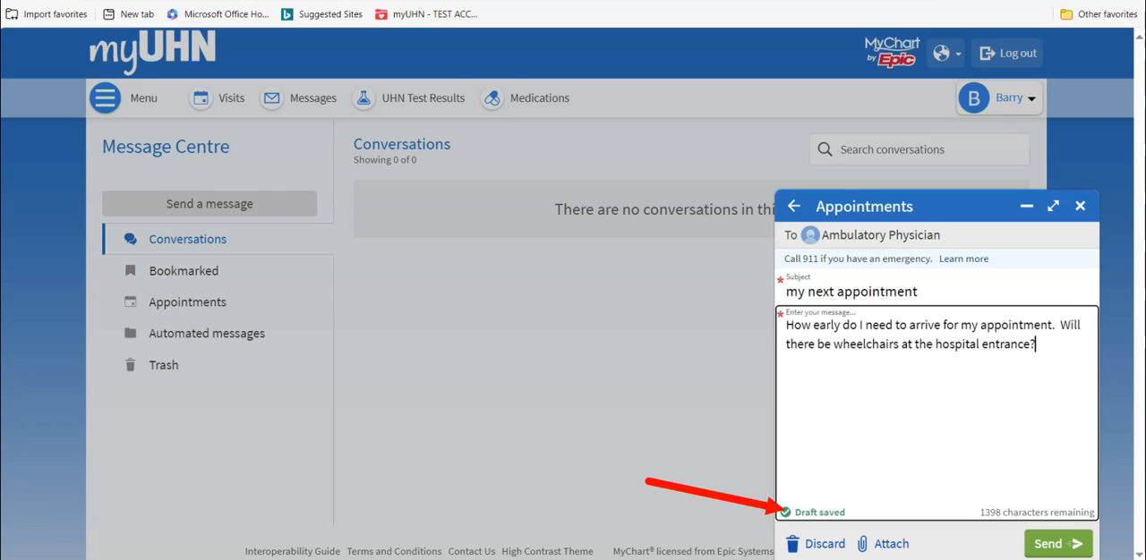
pyautogui.write('Should I bring someone with me to the appointment?')
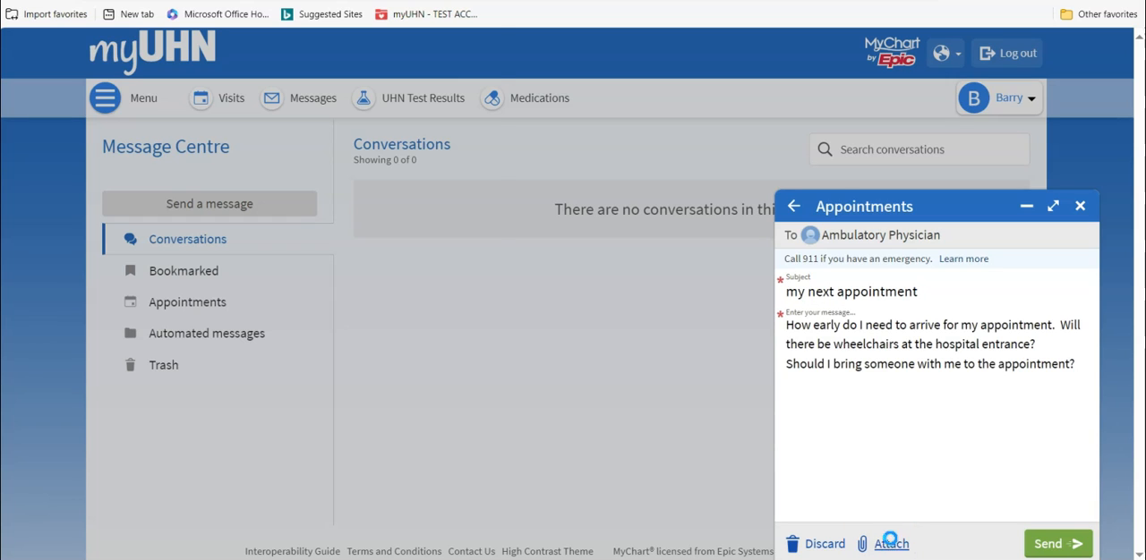
pyautogui.click(892, 545)
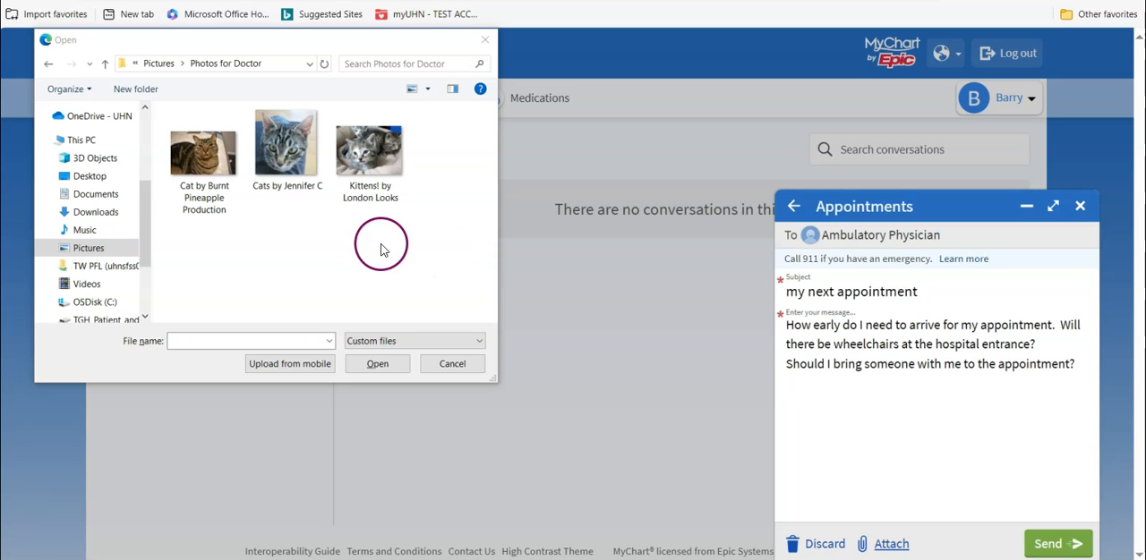
pyautogui.click(287, 147)
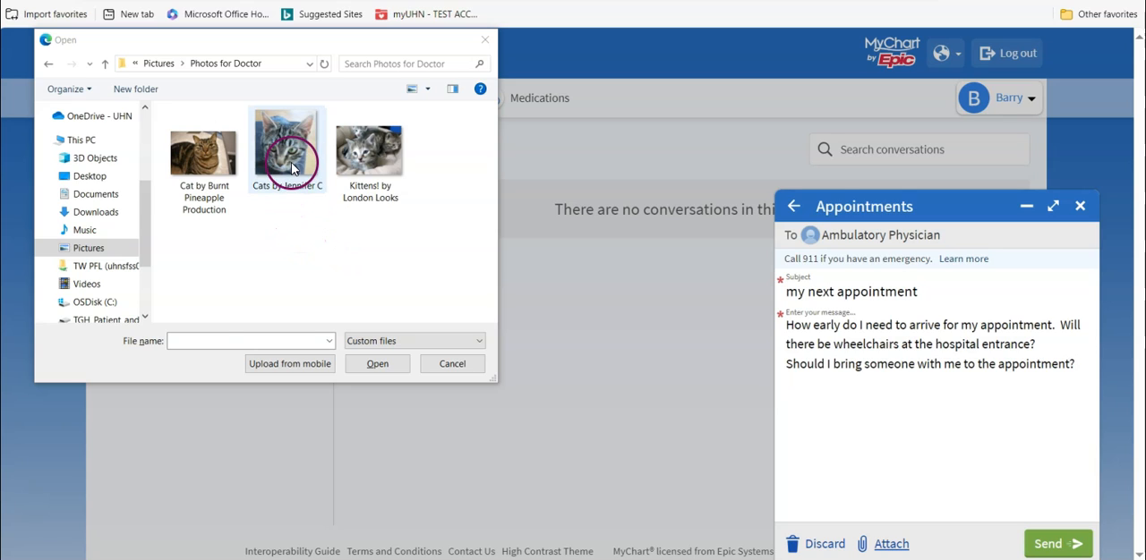
pyautogui.click(286, 147)
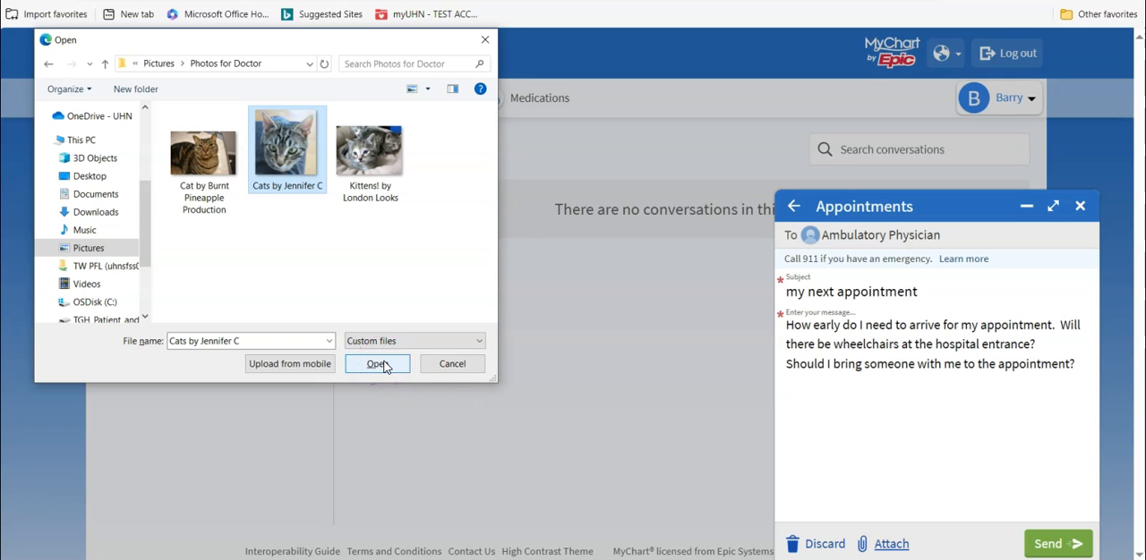
pyautogui.click(376, 363)
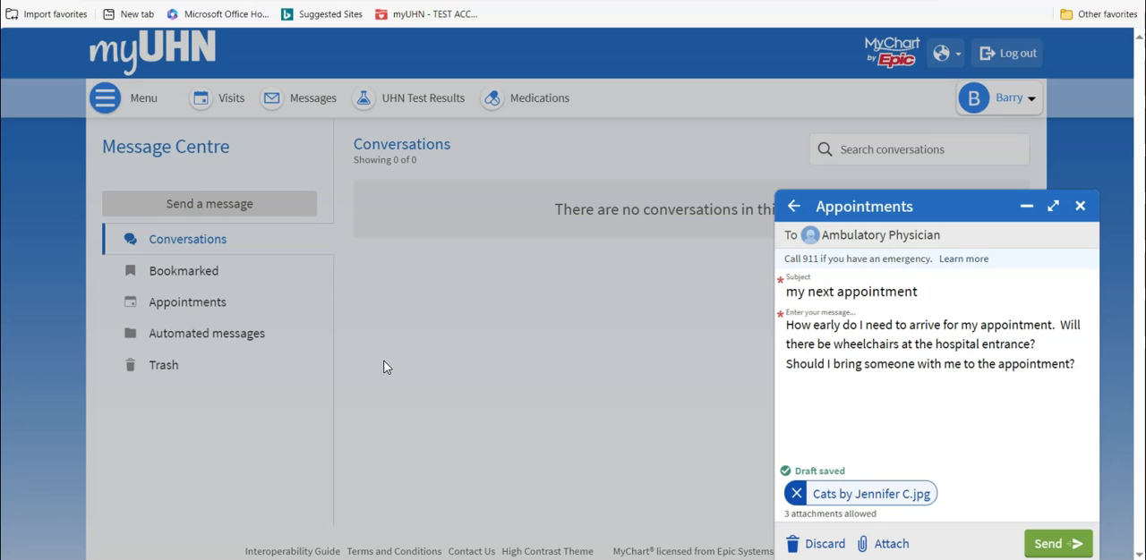
pyautogui.moveTo(398, 374)
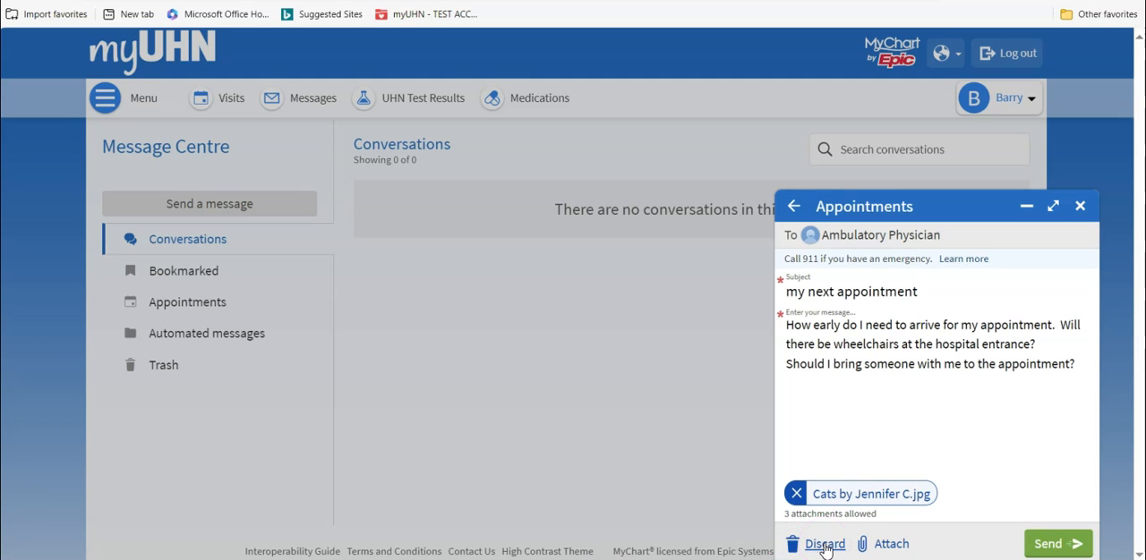
# Start discarding the draft but keep it, leaving it saved in Conversations.
pyautogui.click(823, 544)
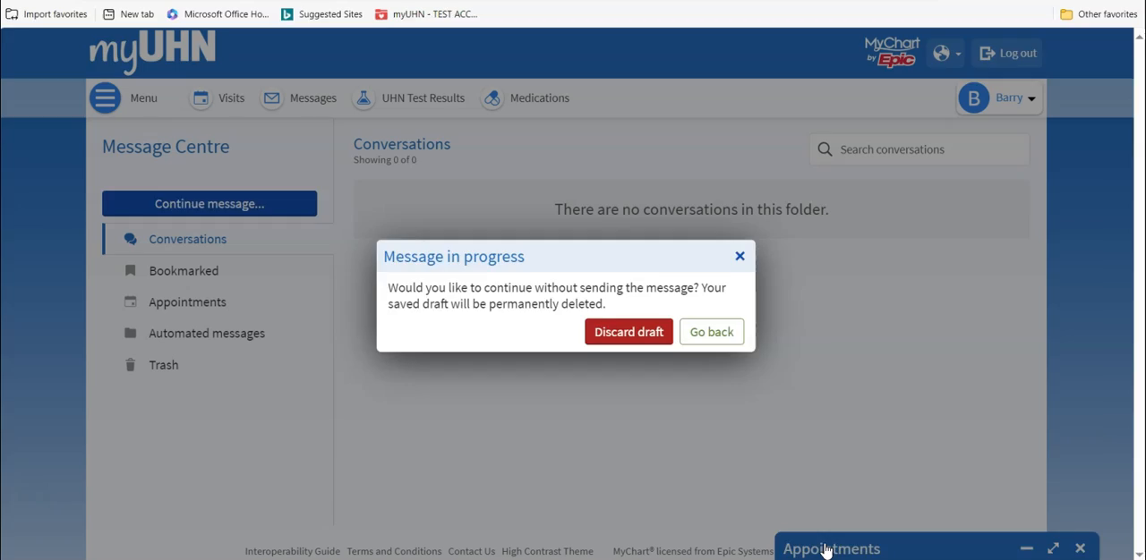
pyautogui.click(710, 331)
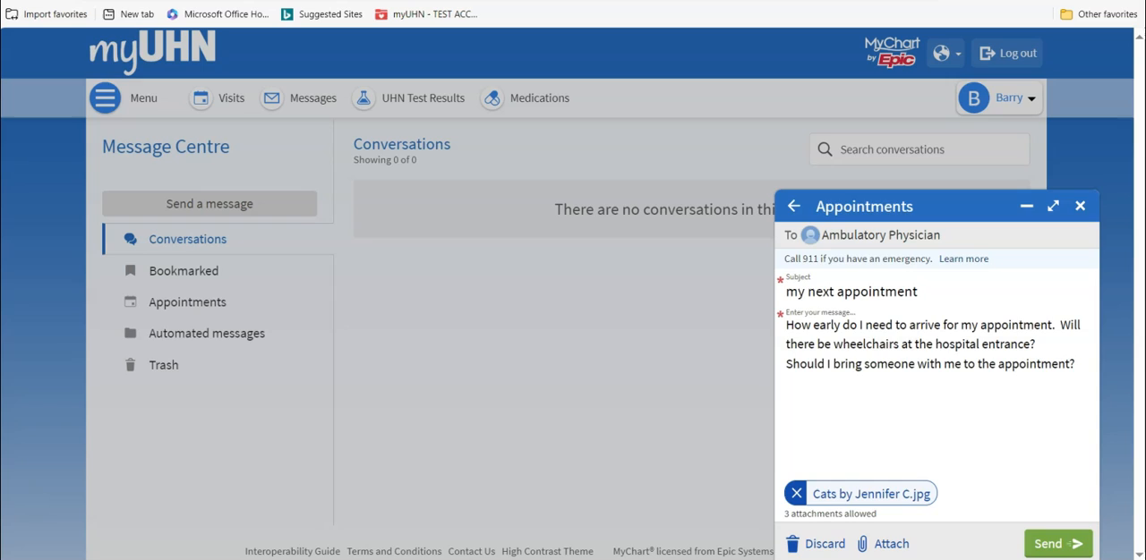
pyautogui.click(1079, 206)
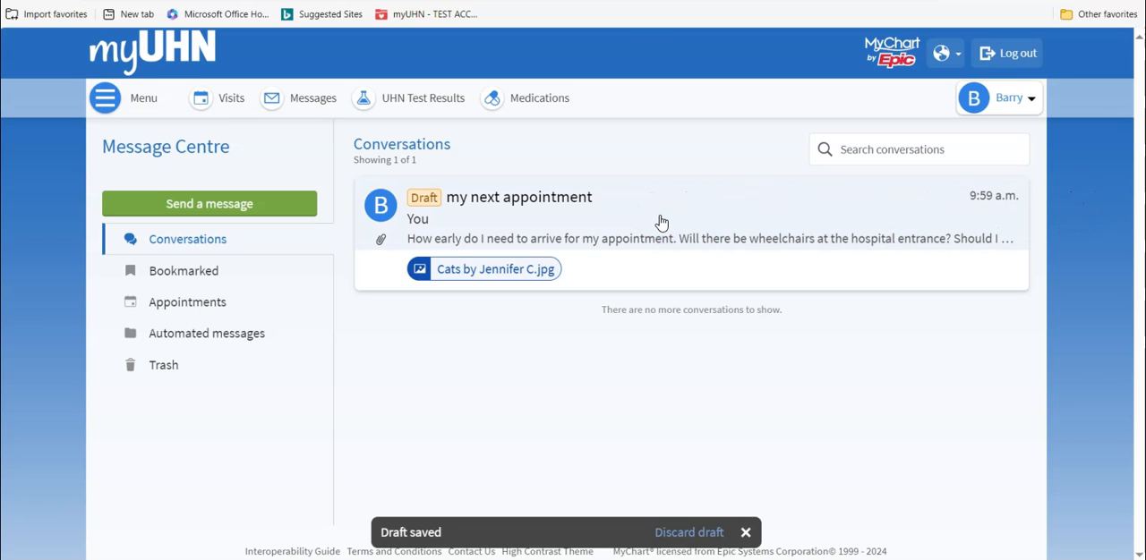
# Reopen the 'my next appointment' draft with its cat photo in the composer.
pyautogui.click(519, 196)
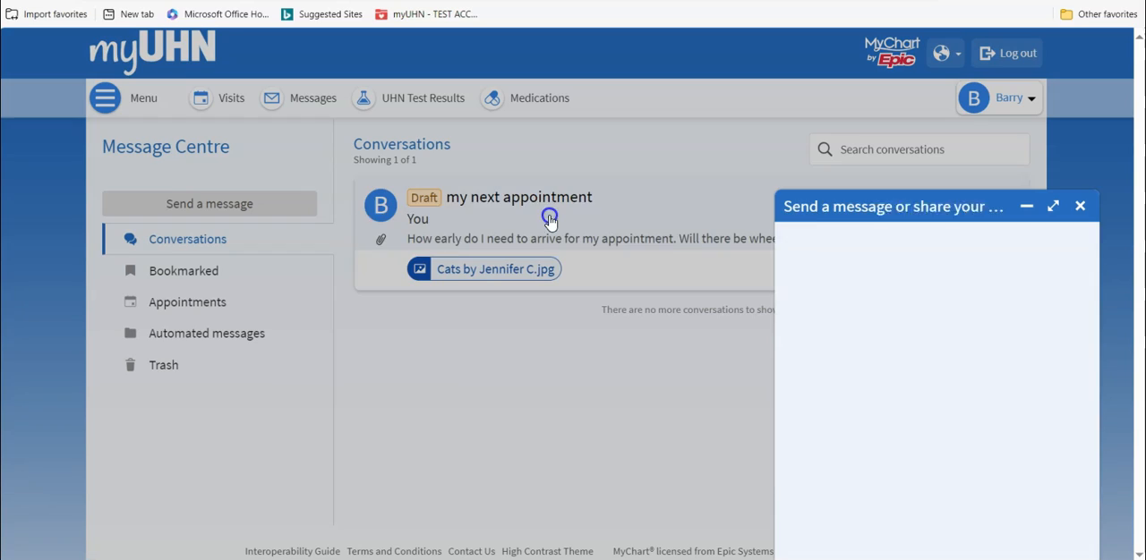
pyautogui.click(519, 197)
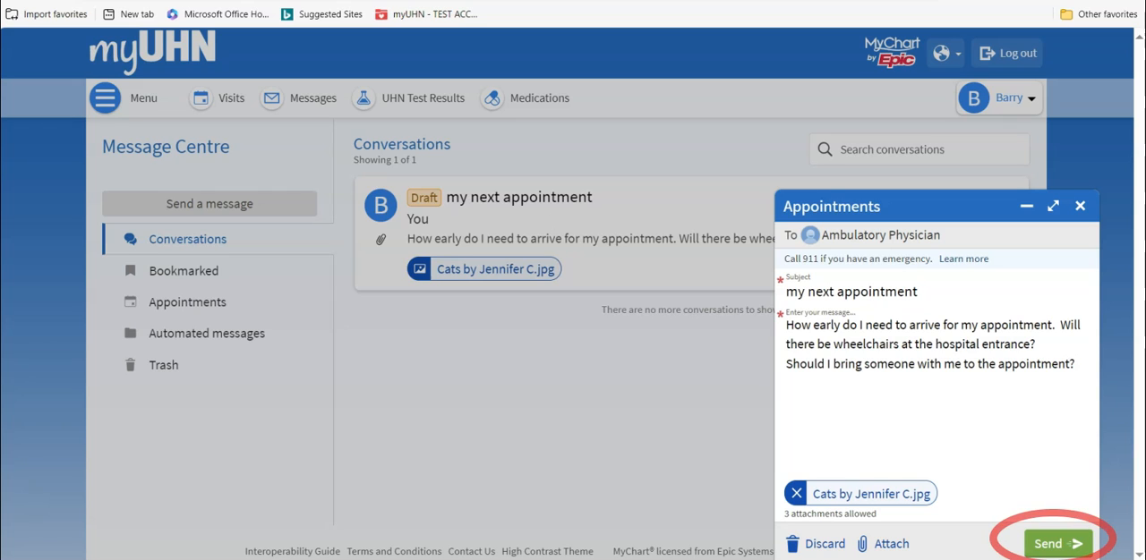
pyautogui.moveTo(550, 222)
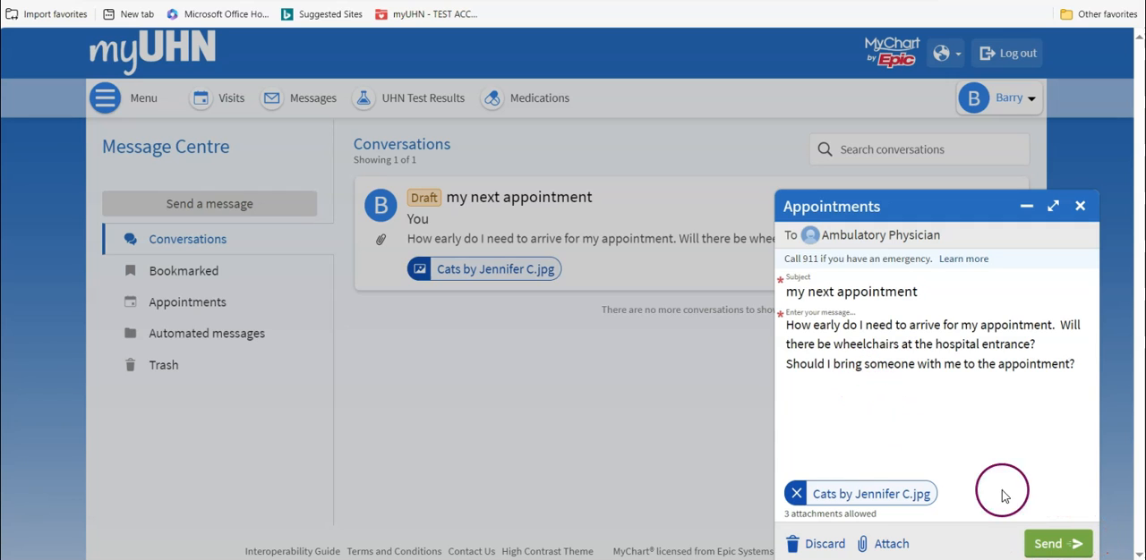
# Send the appointment question to Ambulatory Physician and return to the conversation list.
pyautogui.click(1058, 544)
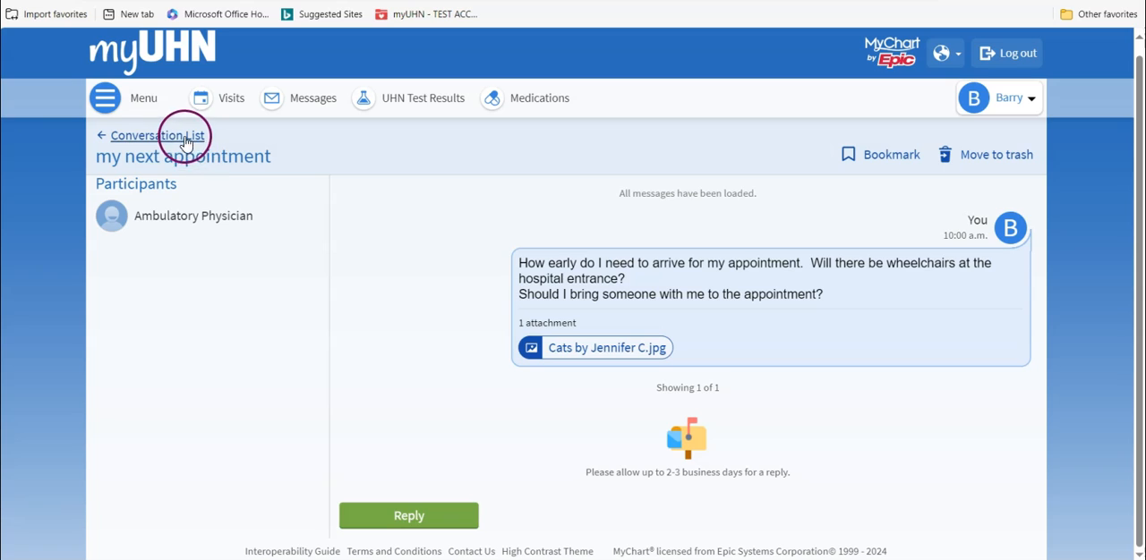
pyautogui.click(157, 136)
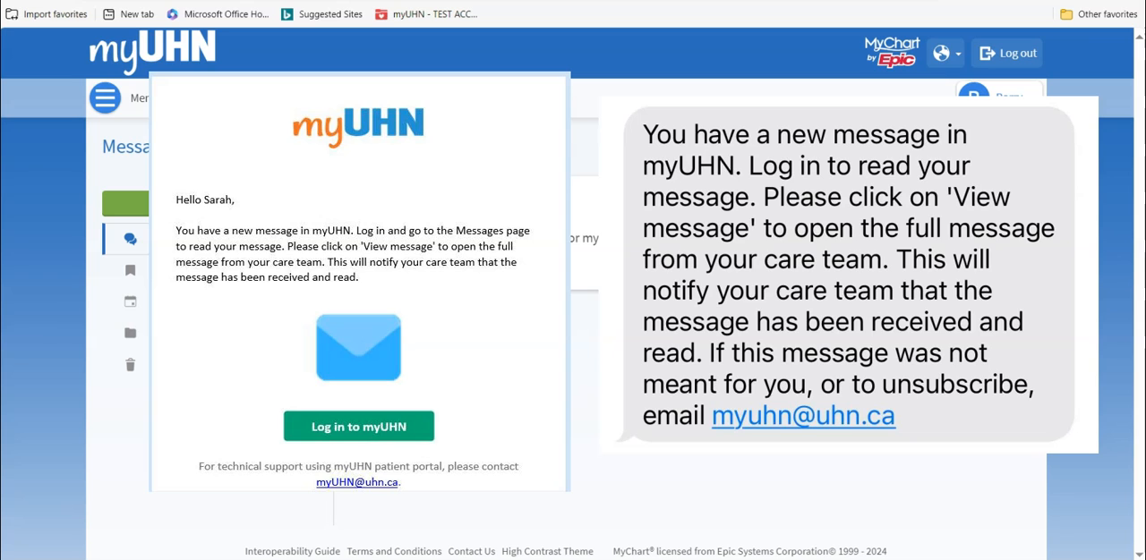
# Log in from the notification to see the physician's new reply on the Welcome page.
pyautogui.click(358, 426)
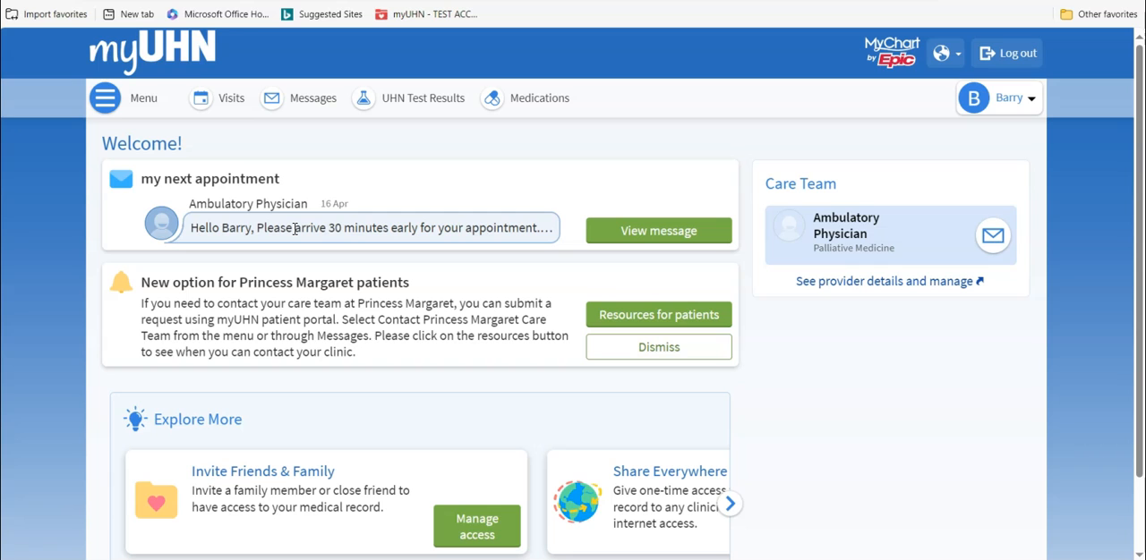
pyautogui.moveTo(559, 231)
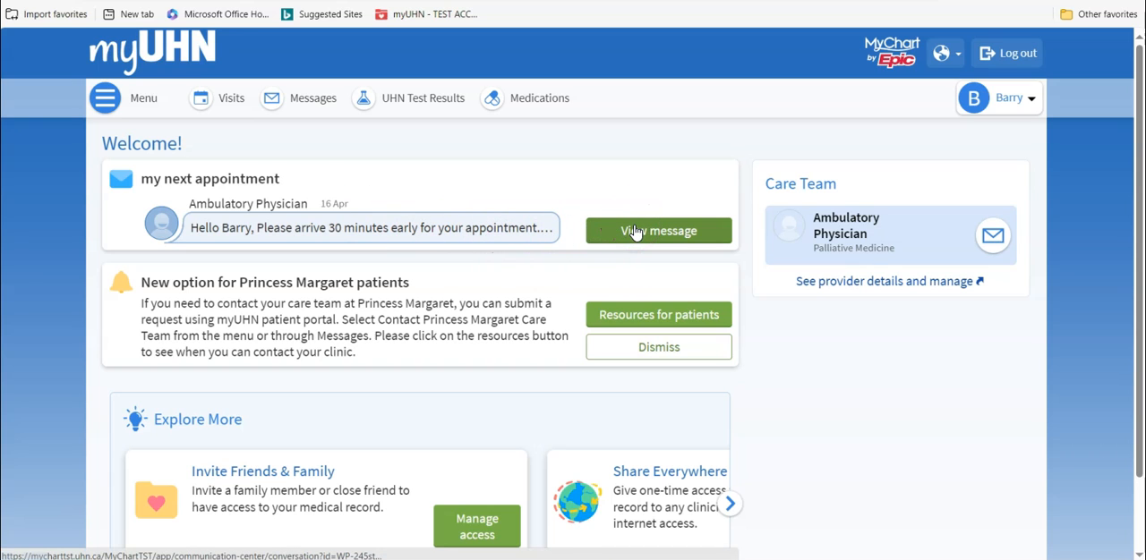
# Read the physician's reply and send back 'My sister will be' coming, asking if she can take notes.
pyautogui.click(658, 229)
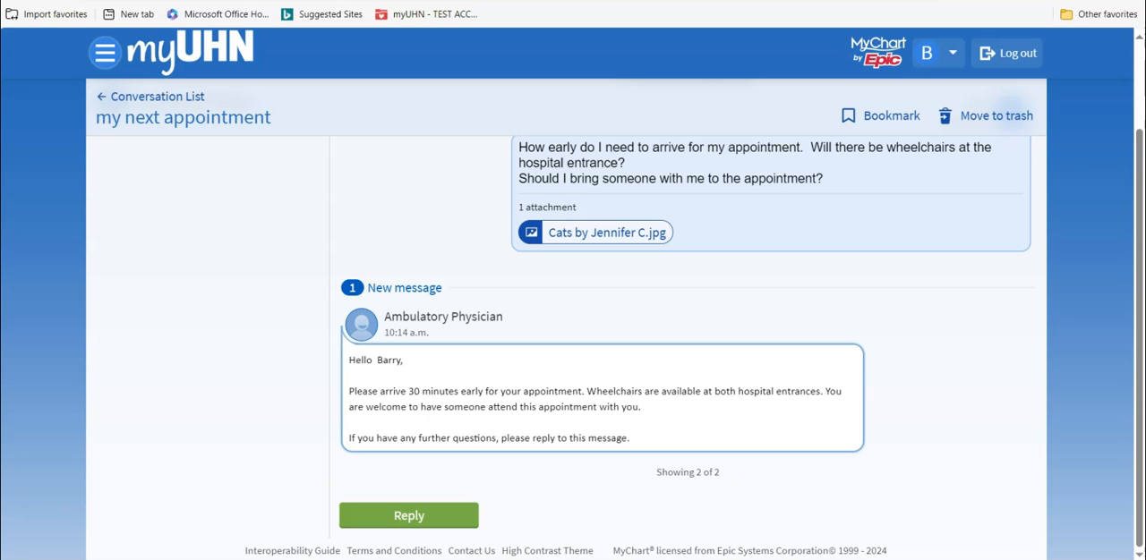
pyautogui.moveTo(505, 436)
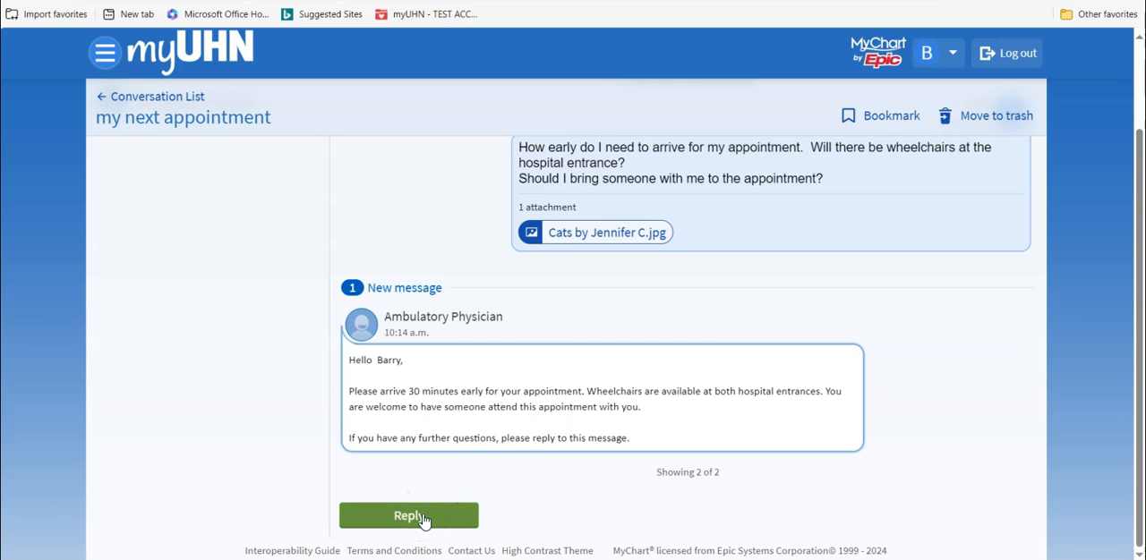
pyautogui.click(408, 516)
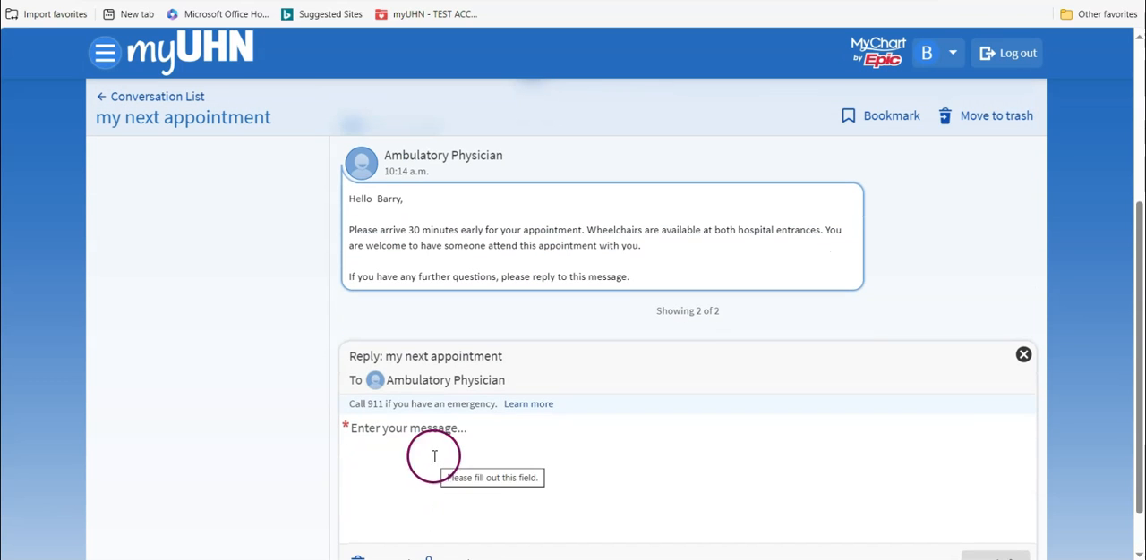
pyautogui.write('My')
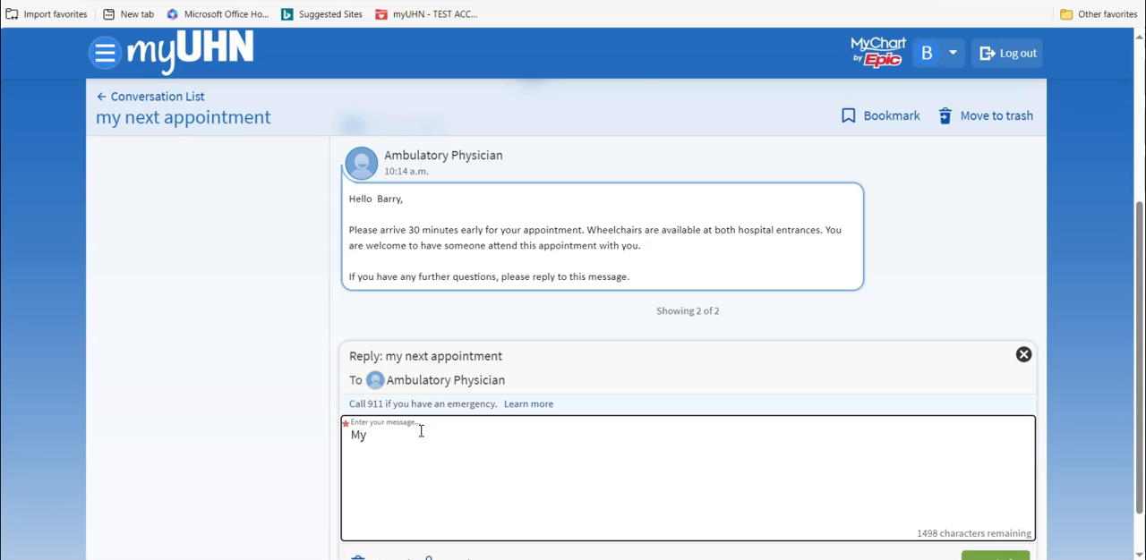
pyautogui.write('sister will be coming with me.  Can she take notes?')
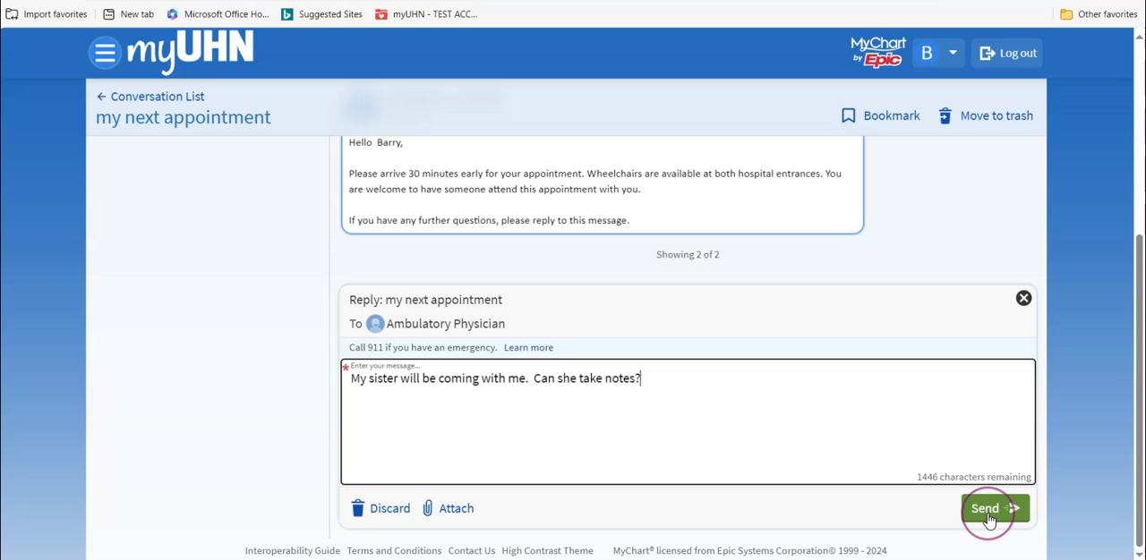
pyautogui.click(984, 508)
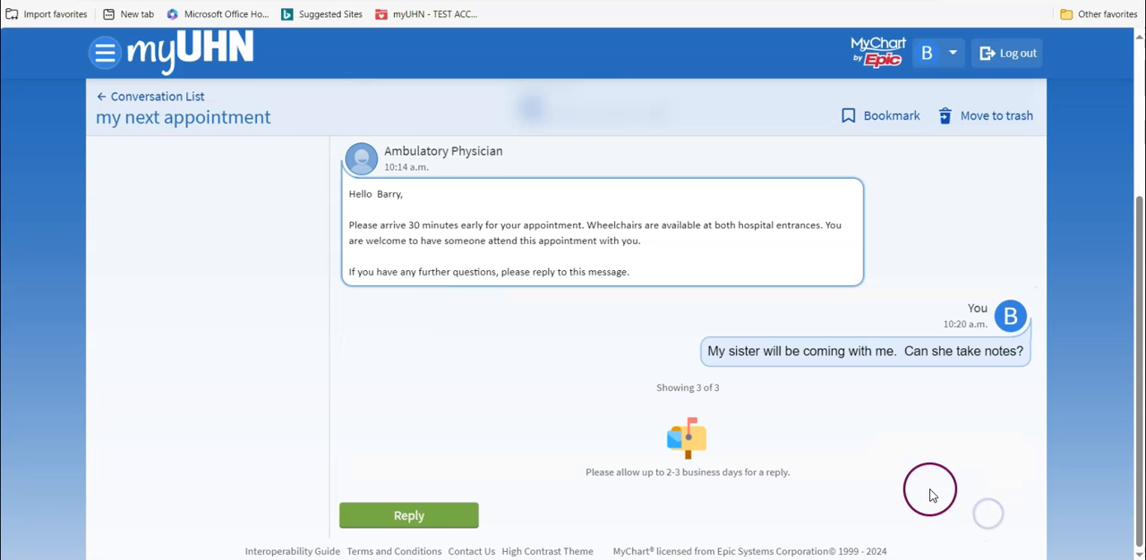
pyautogui.moveTo(852, 447)
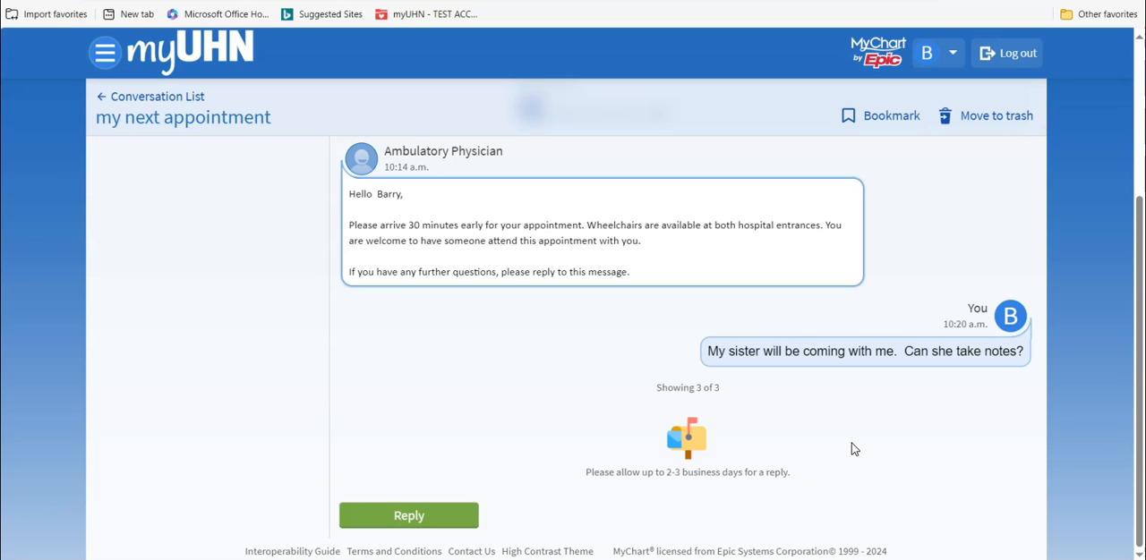
# Move the 'my next appointment' conversation to the trash, emptying Conversations.
pyautogui.click(995, 115)
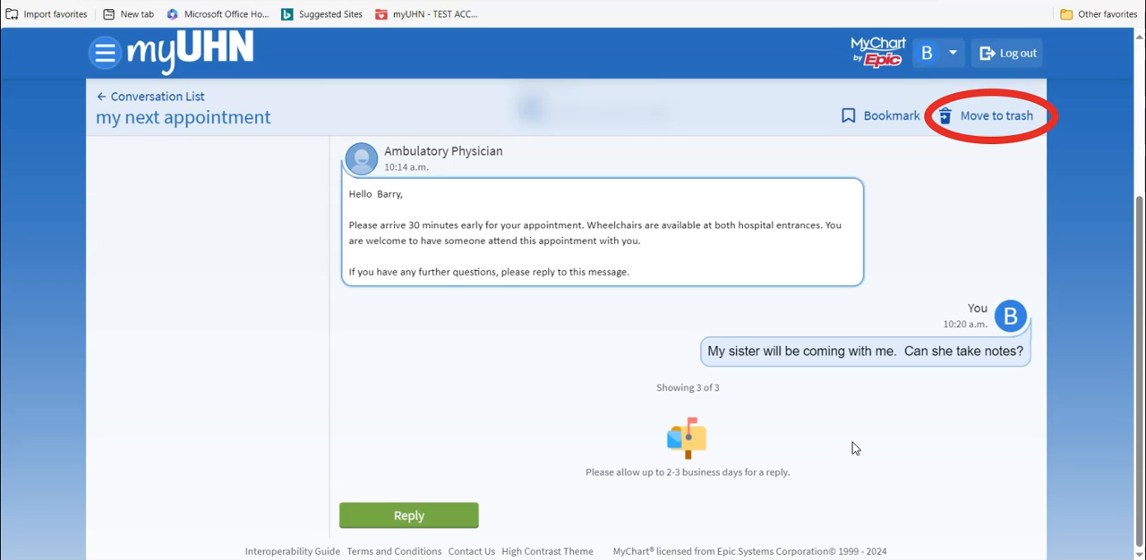
pyautogui.moveTo(873, 333)
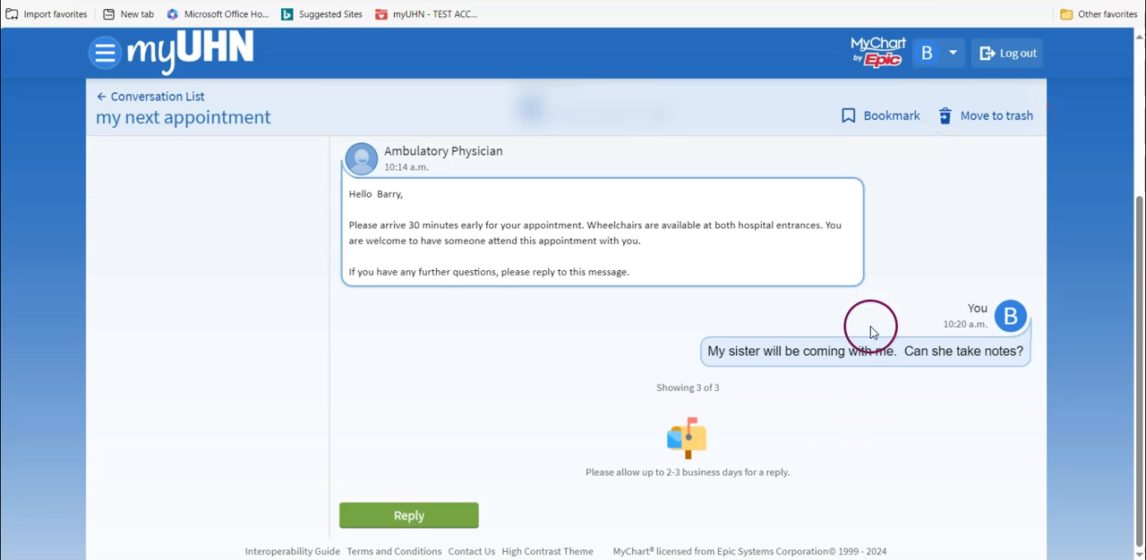
pyautogui.moveTo(981, 115)
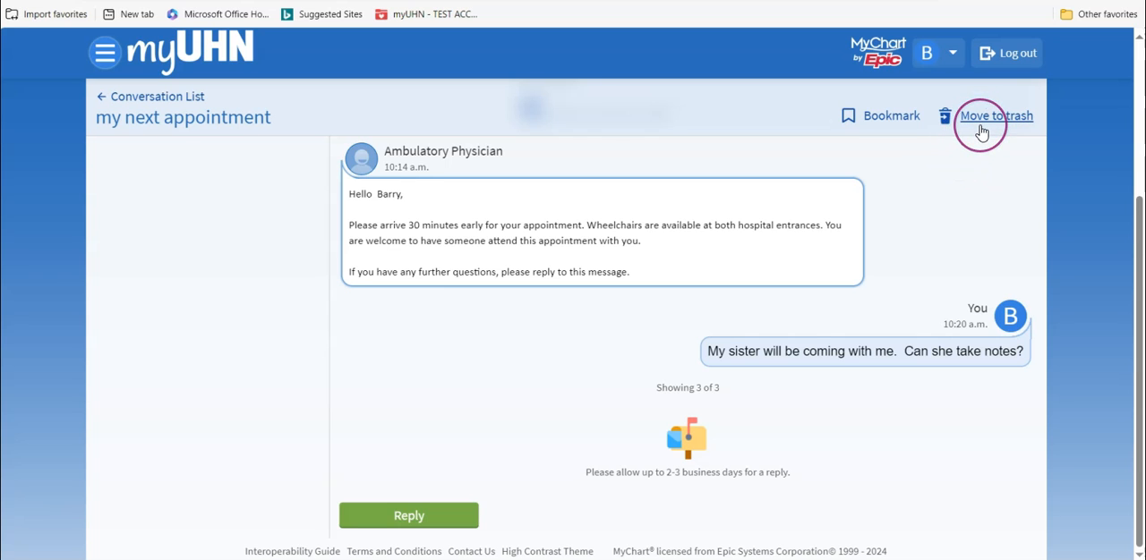
pyautogui.click(995, 115)
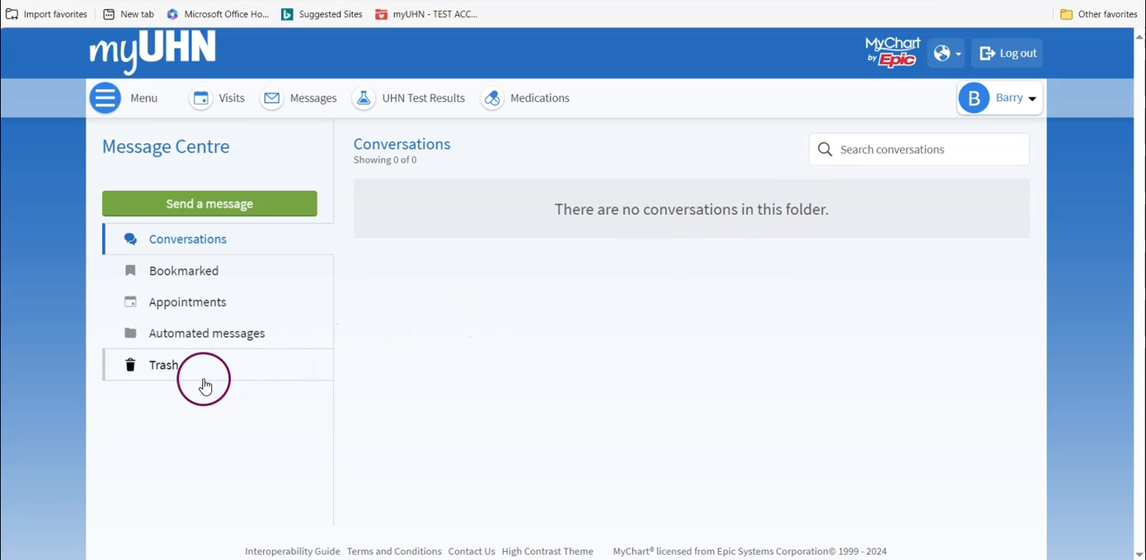
# Restore the trashed 'my next appointment' conversation and confirm it is back in Conversations.
pyautogui.click(164, 365)
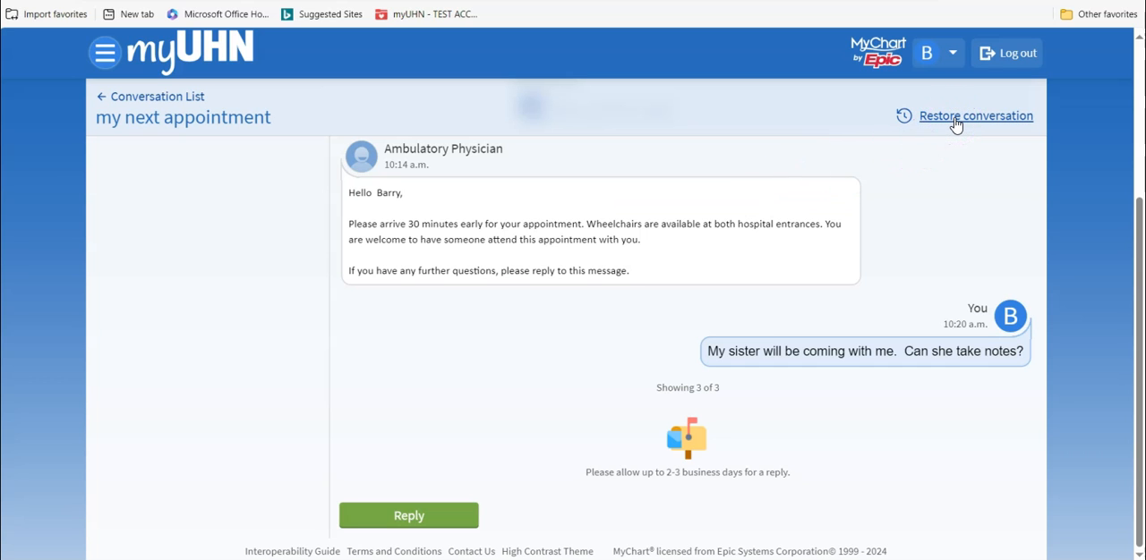
pyautogui.click(974, 115)
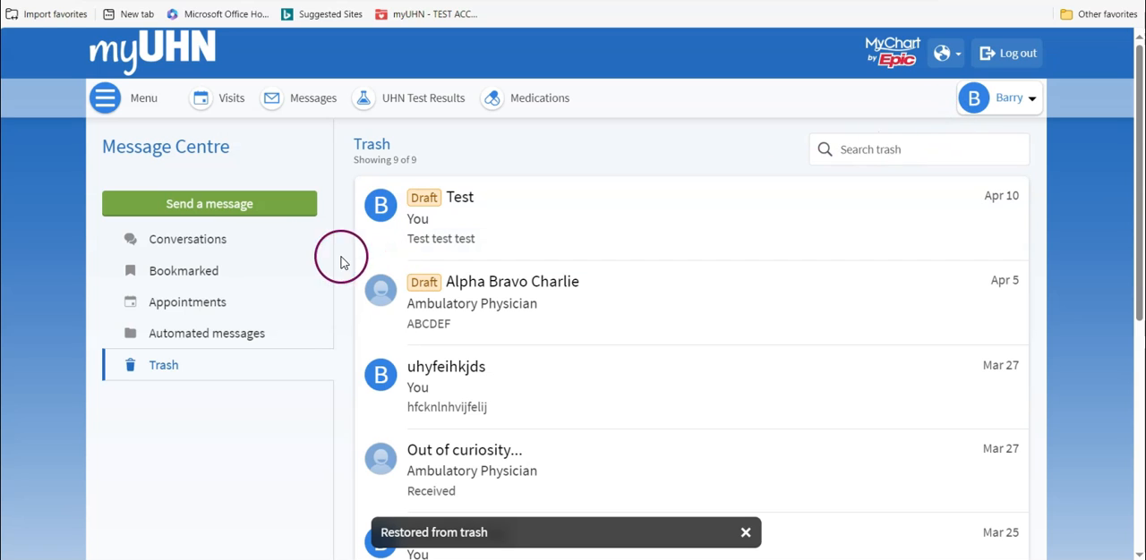
pyautogui.click(186, 240)
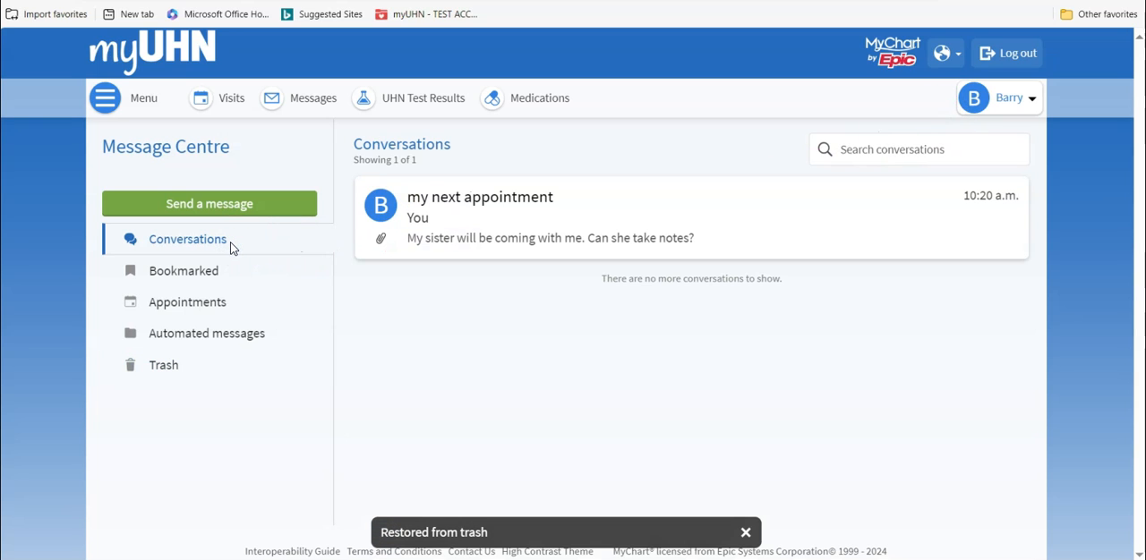